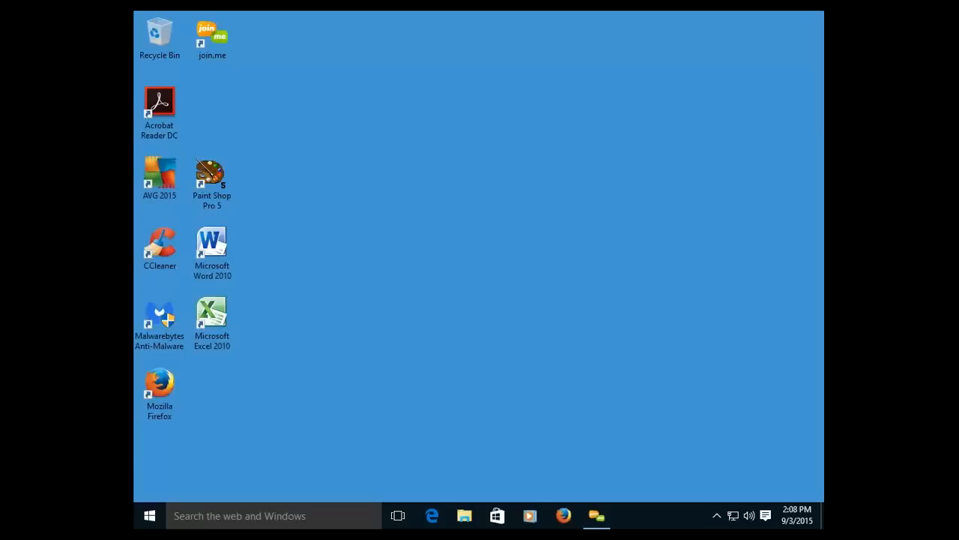
mouse_move(344, 219)
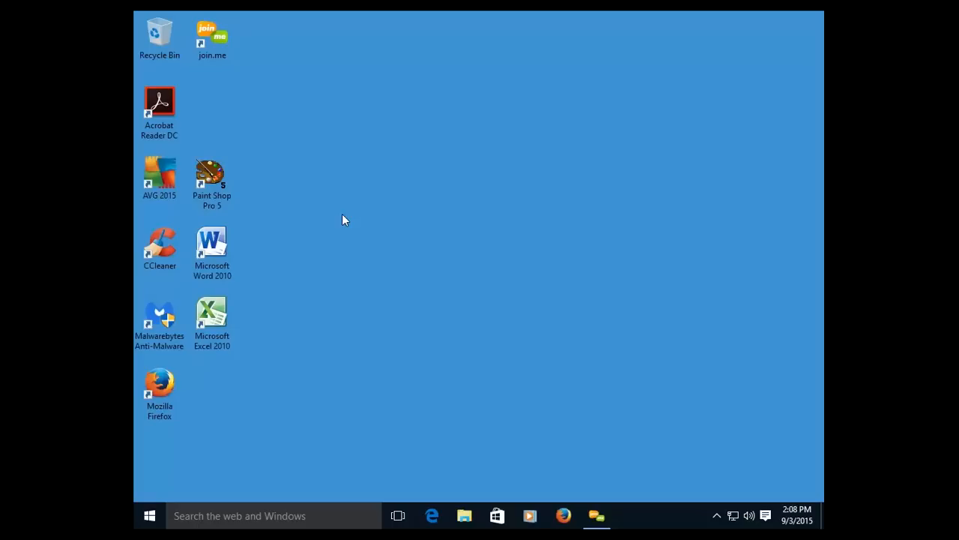
mouse_move(711, 216)
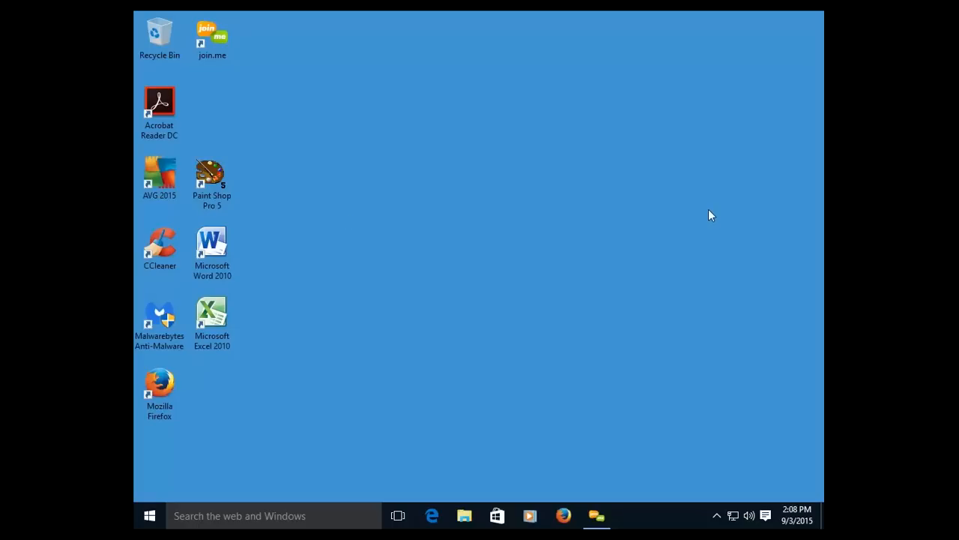
mouse_move(647, 243)
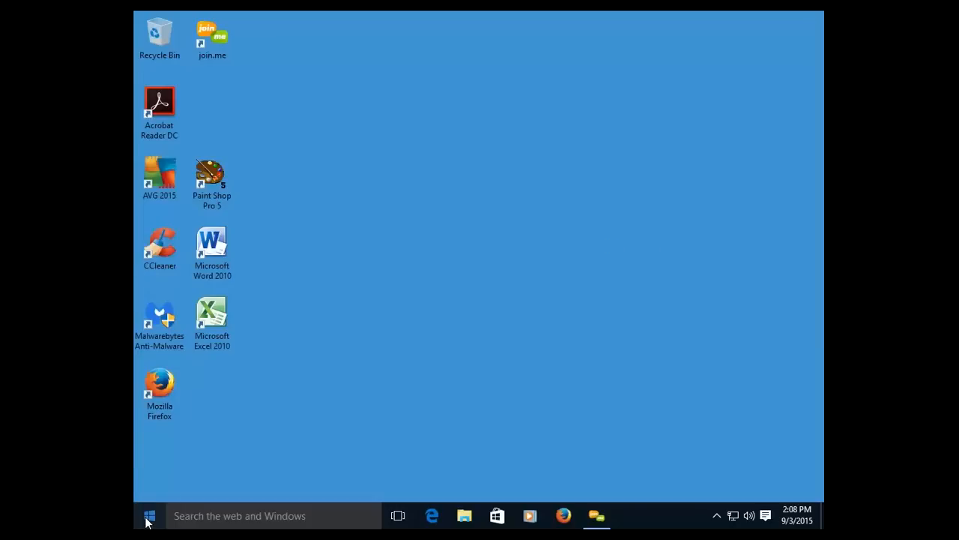
Step: Open Settings from Start and go to Update & security's Windows Update page
left_click(149, 516)
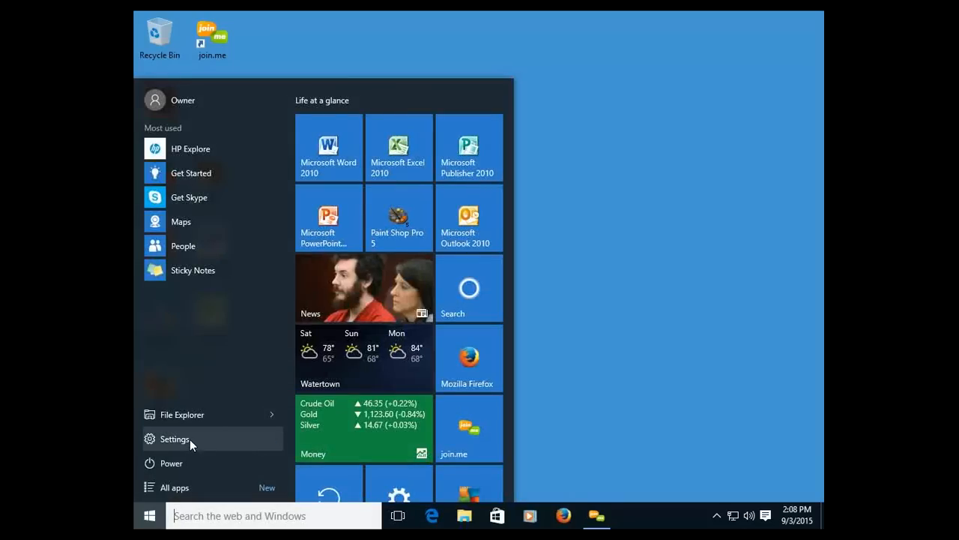
left_click(175, 439)
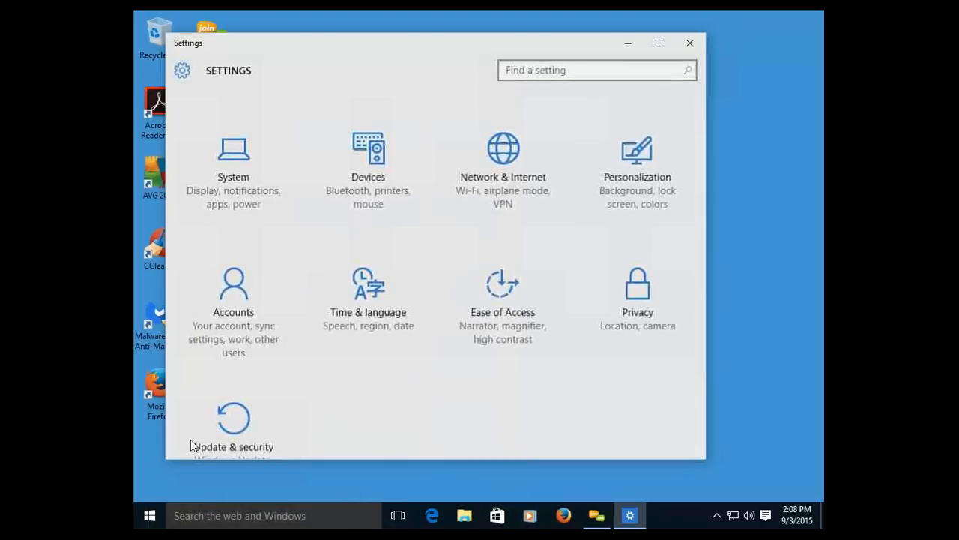
left_click(233, 427)
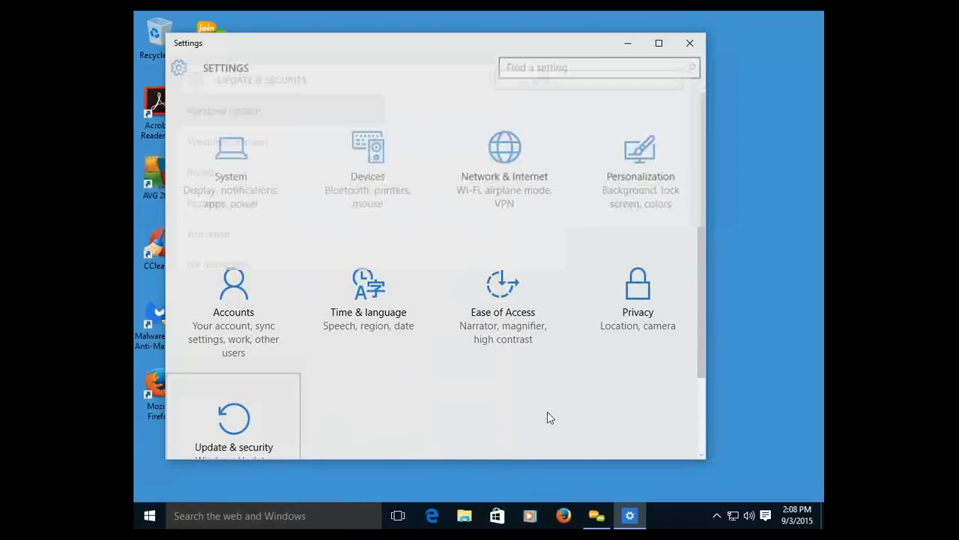
left_click(233, 416)
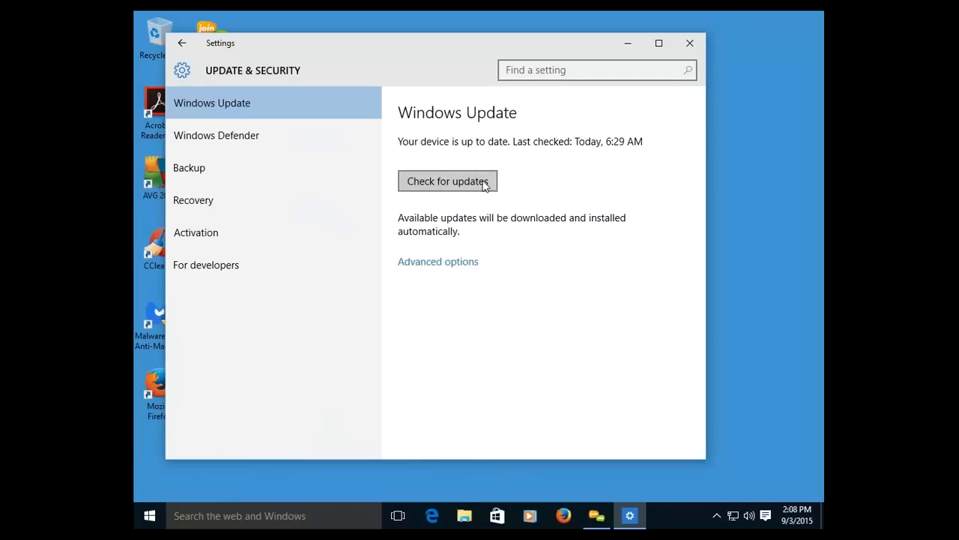
Step: Run a fresh update check confirming the device is up to date, then close Settings
left_click(447, 180)
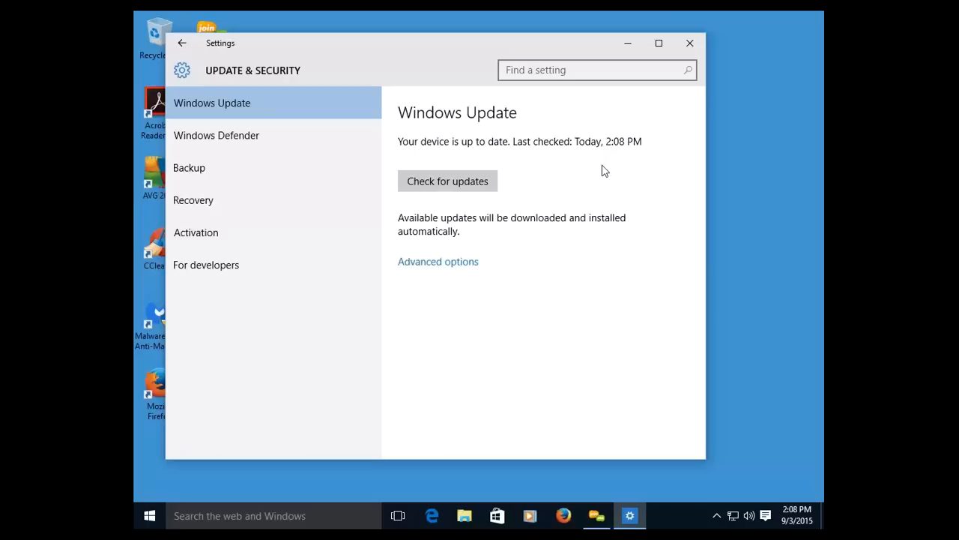
mouse_move(695, 32)
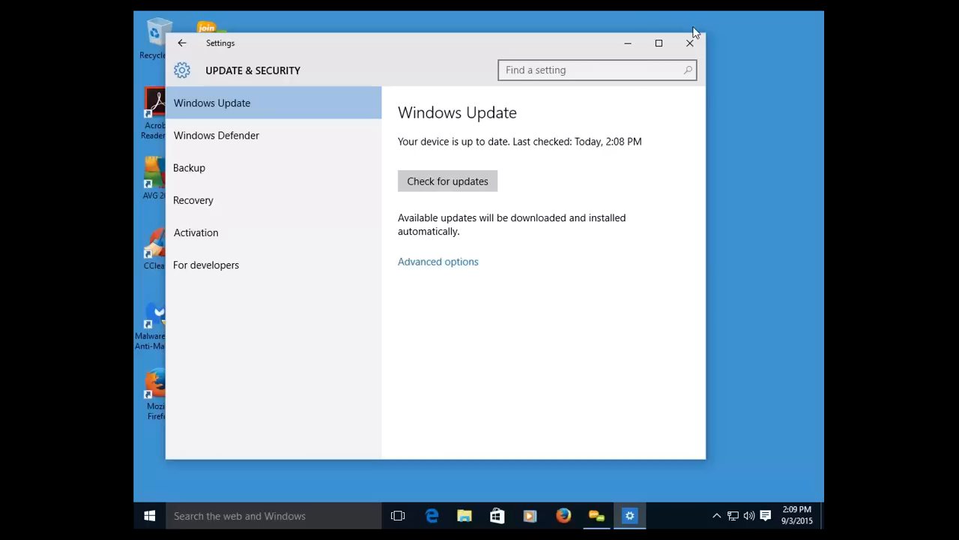
left_click(689, 42)
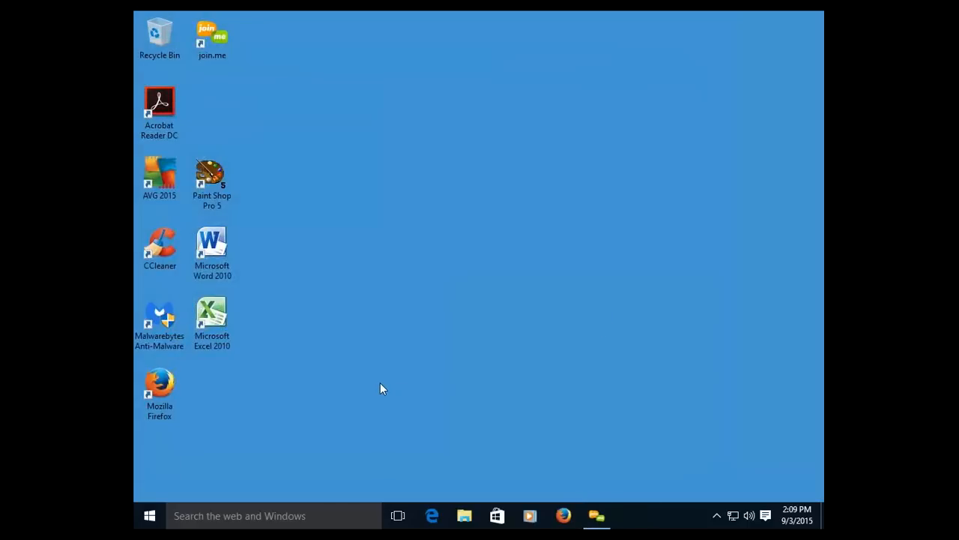
mouse_move(323, 354)
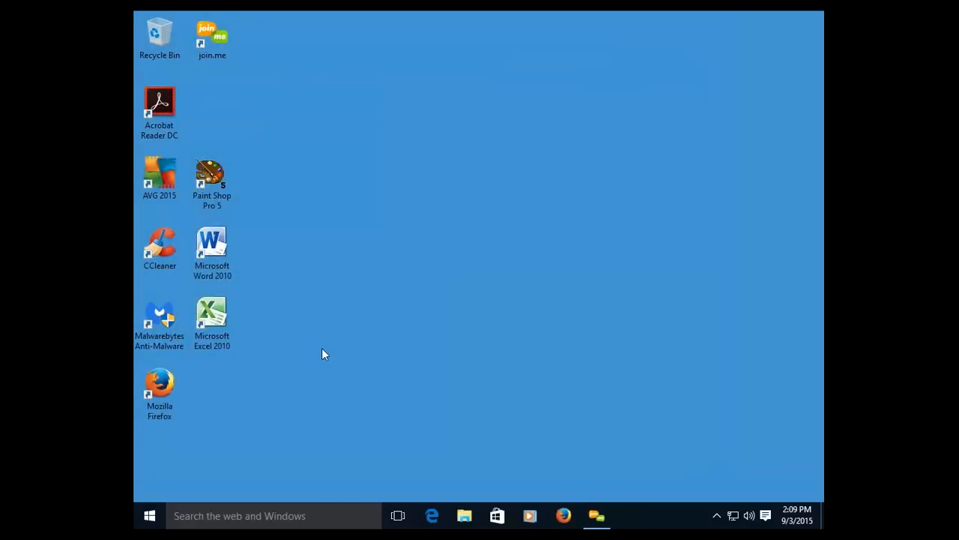
mouse_move(341, 392)
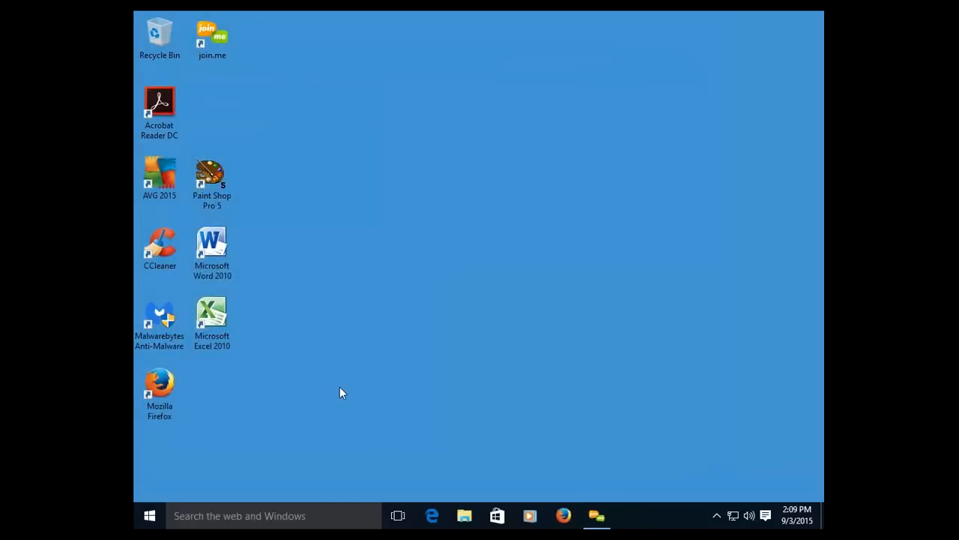
mouse_move(296, 428)
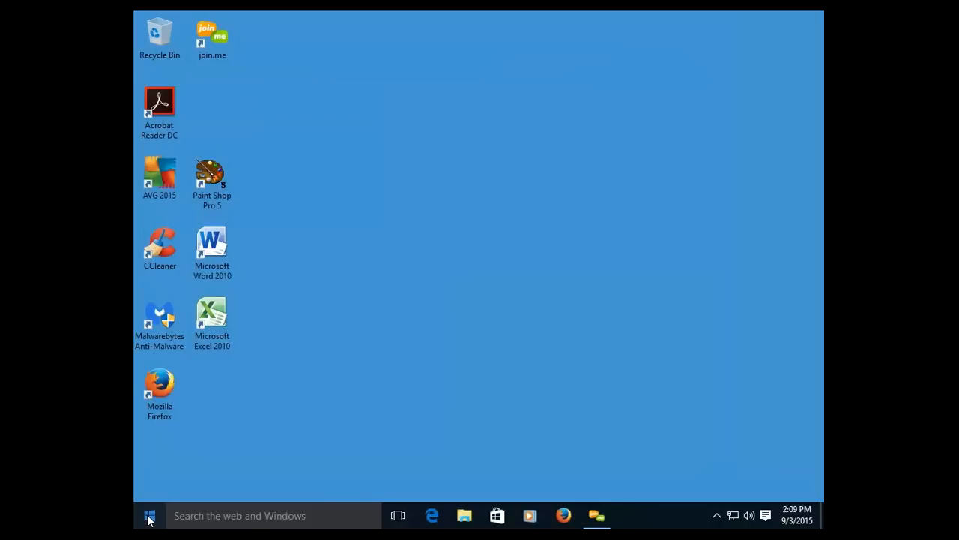
Step: Show the Start menu's Power options: Sleep, Shut down and Restart
left_click(150, 516)
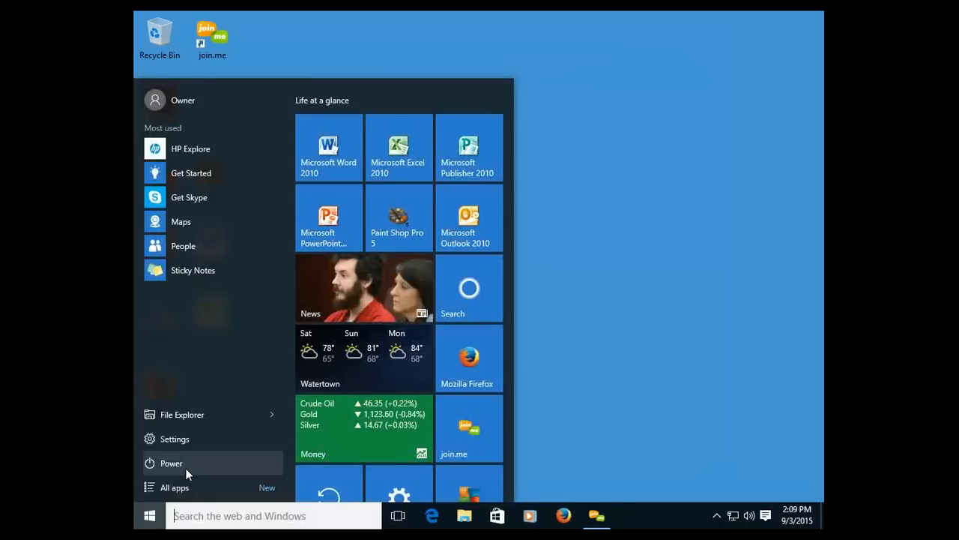
left_click(171, 463)
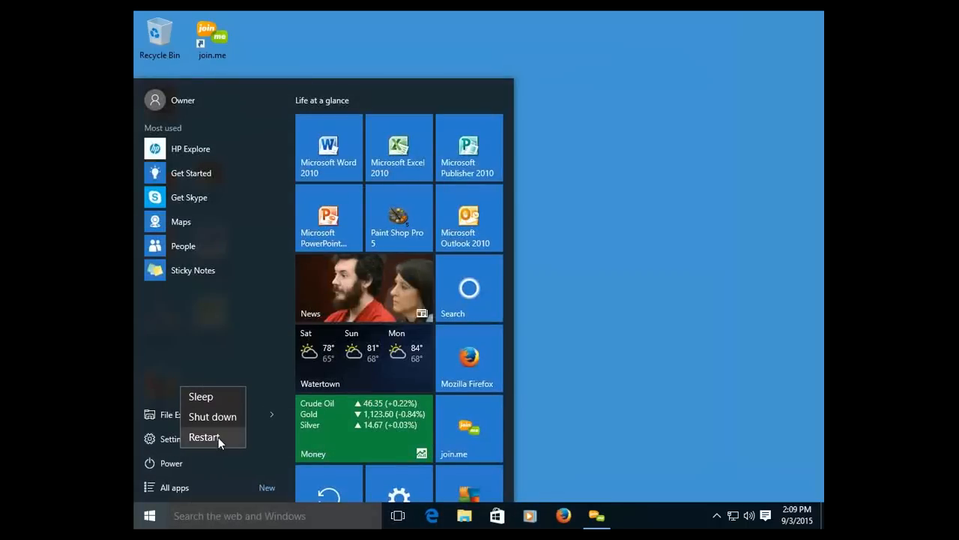
mouse_move(172, 468)
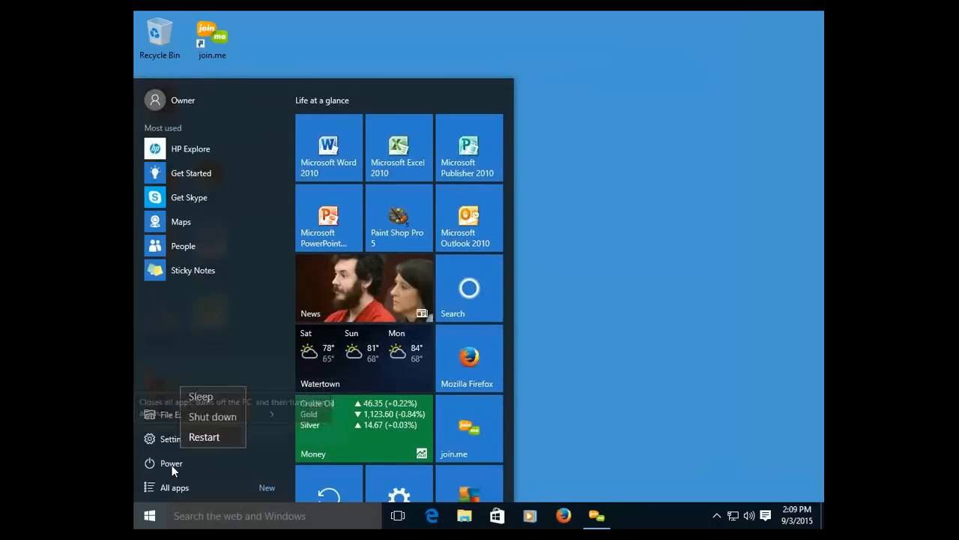